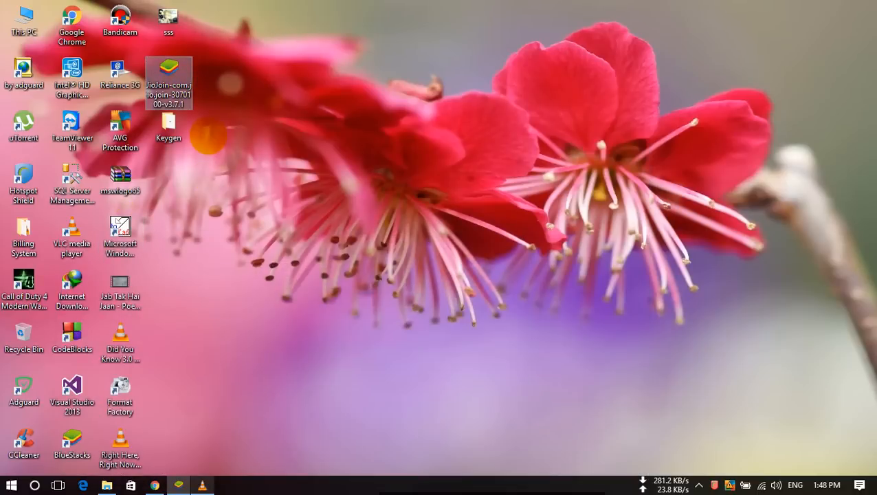
mouse_move(168, 82)
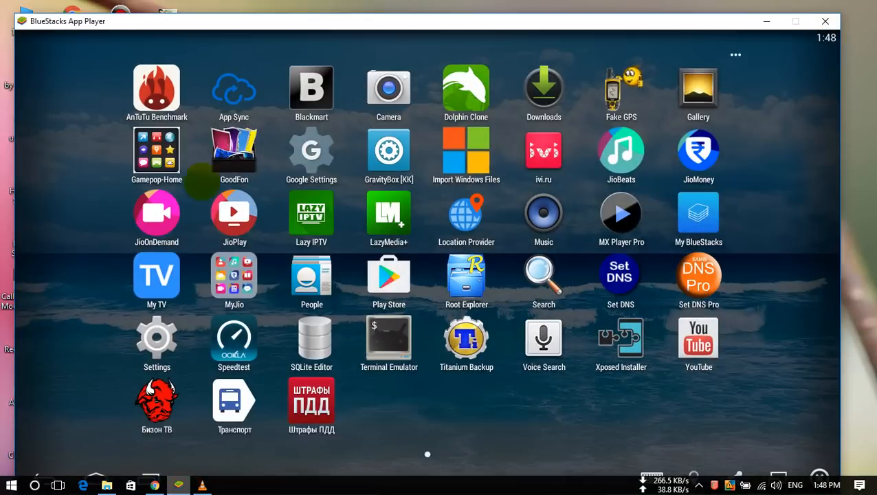
mouse_move(839, 387)
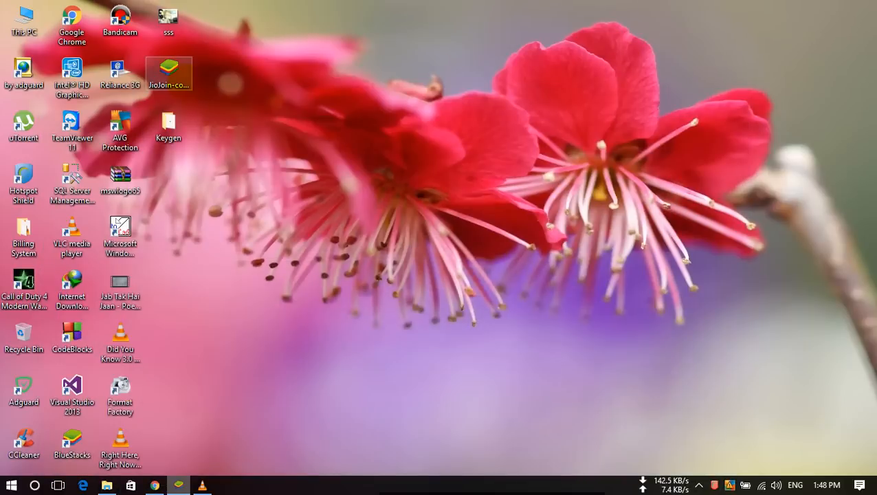
Install JioJoin from the downloaded APK so it appears on the BlueStacks home screen
left_click(167, 72)
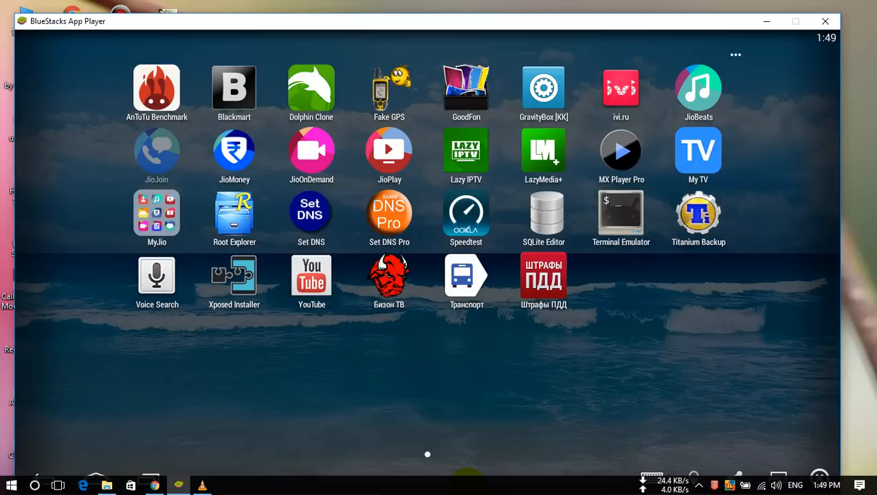
Launch JioJoin full-screen and let Jio SIM registration reach OTP verification
left_click(157, 150)
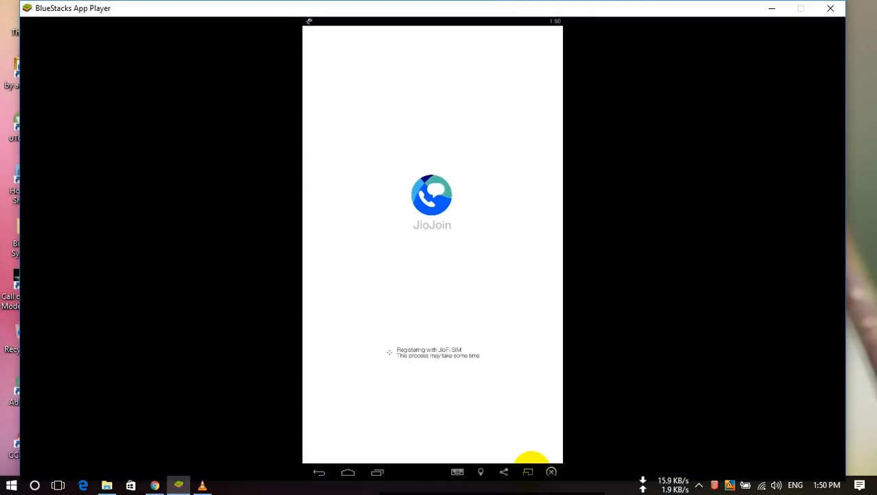
key("f11")
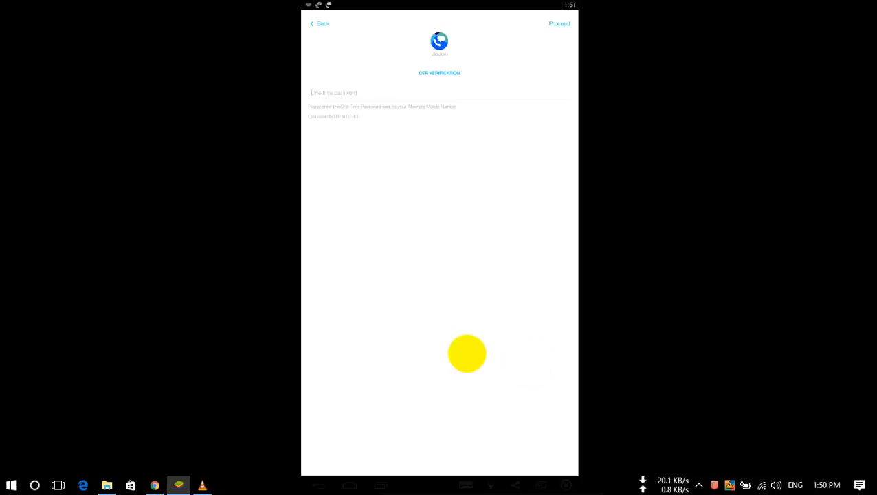
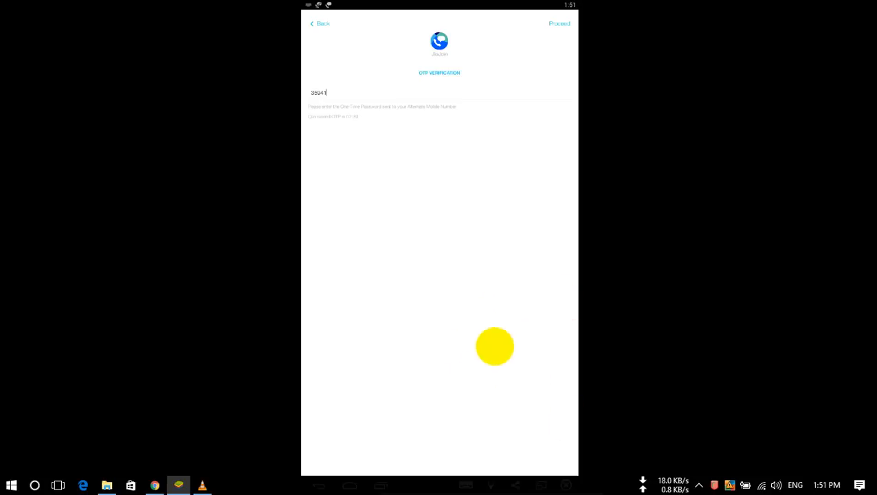
Enter the OTP and proceed to the home-screen shortcut setup page
left_click(559, 23)
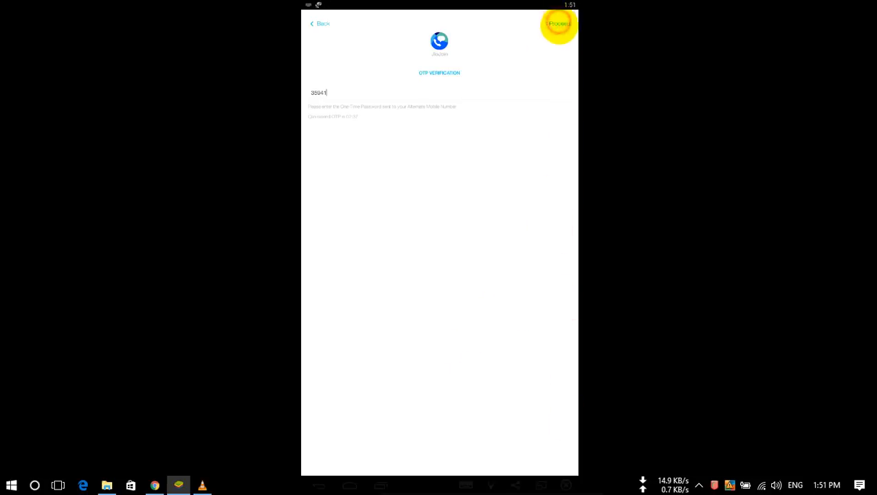
left_click(558, 24)
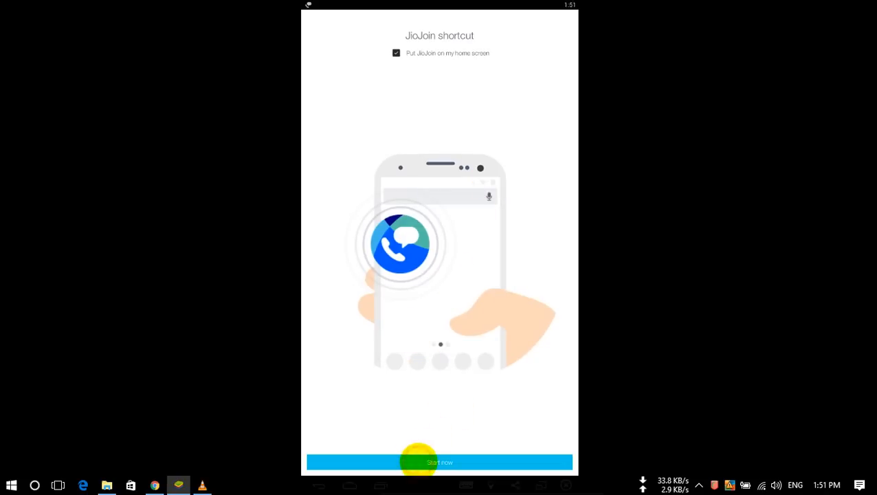
Start JioJoin with the shortcut enabled and accept it as the default SMS app
left_click(440, 461)
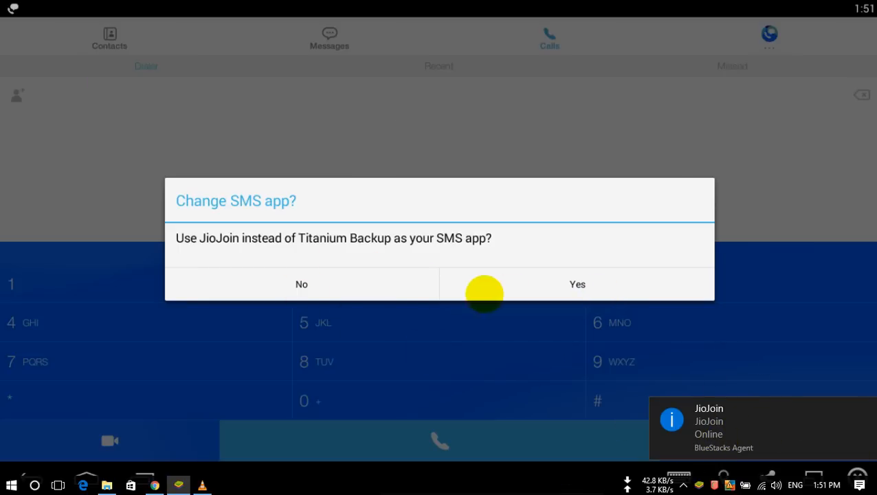
left_click(578, 283)
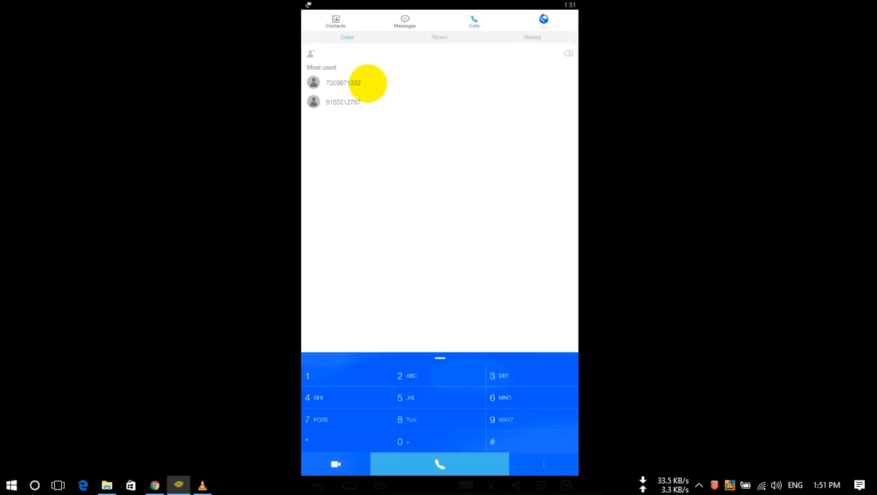
left_click(344, 83)
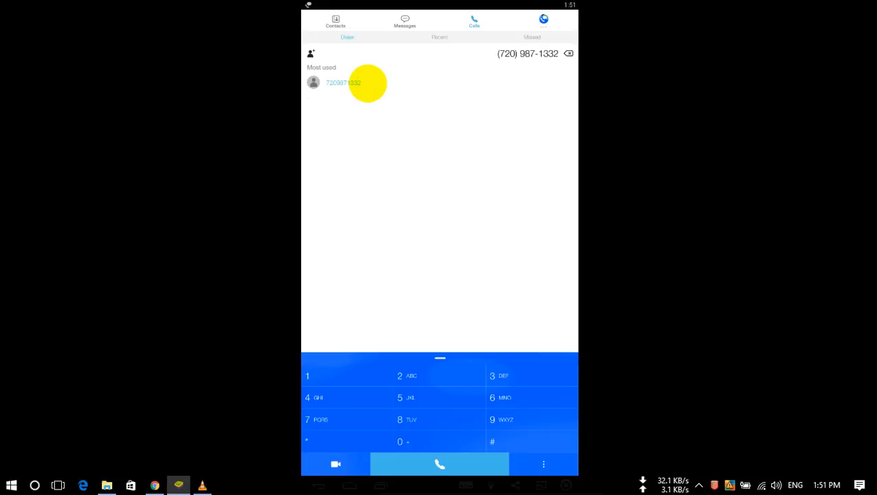
left_click(440, 463)
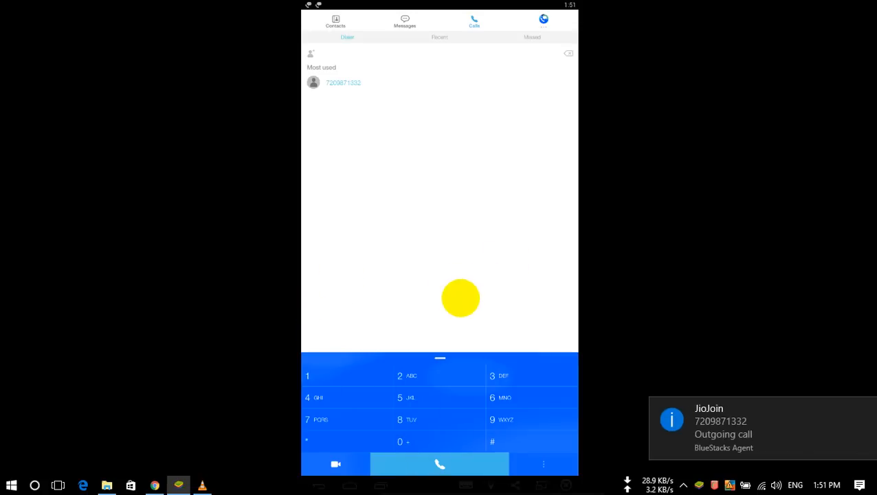
left_click(440, 463)
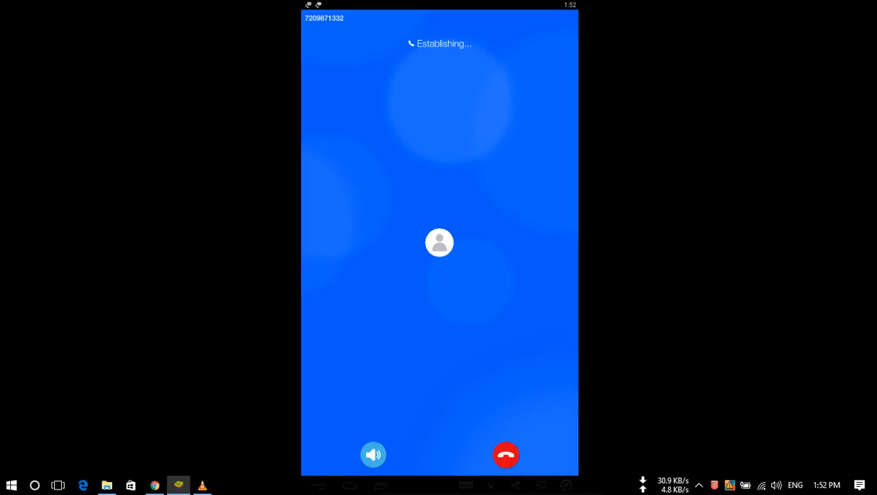
left_click(506, 454)
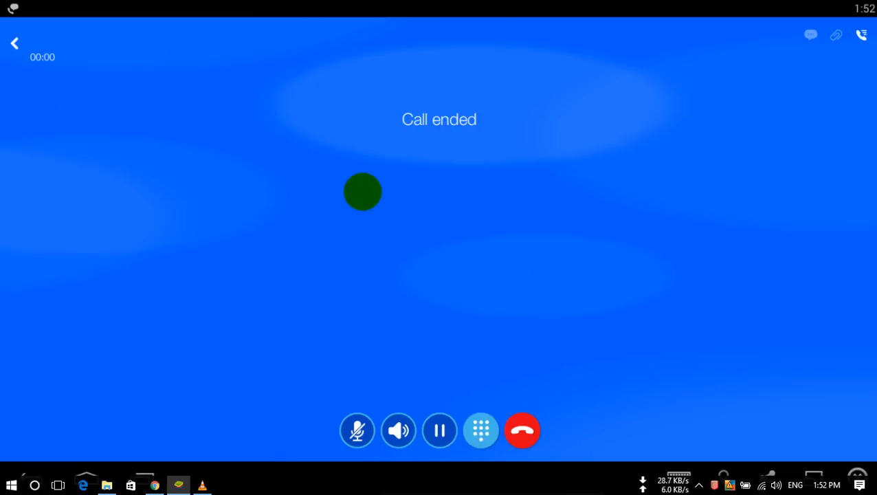
left_click(522, 432)
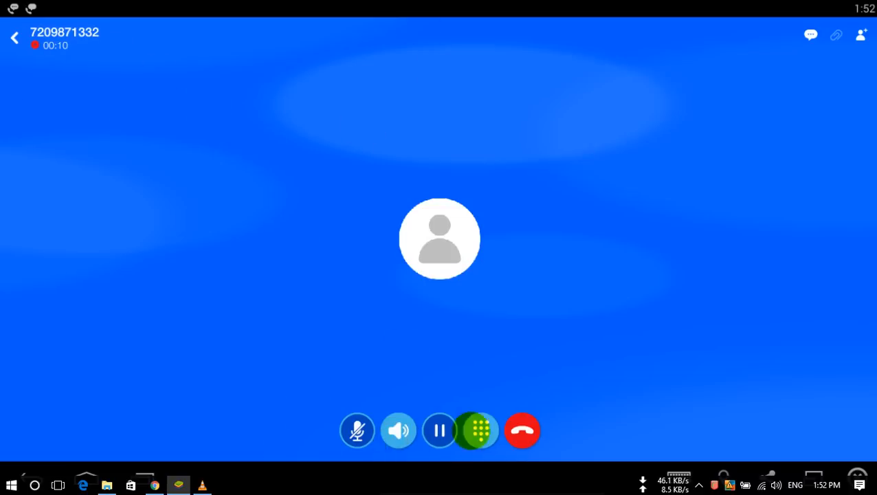
left_click(480, 432)
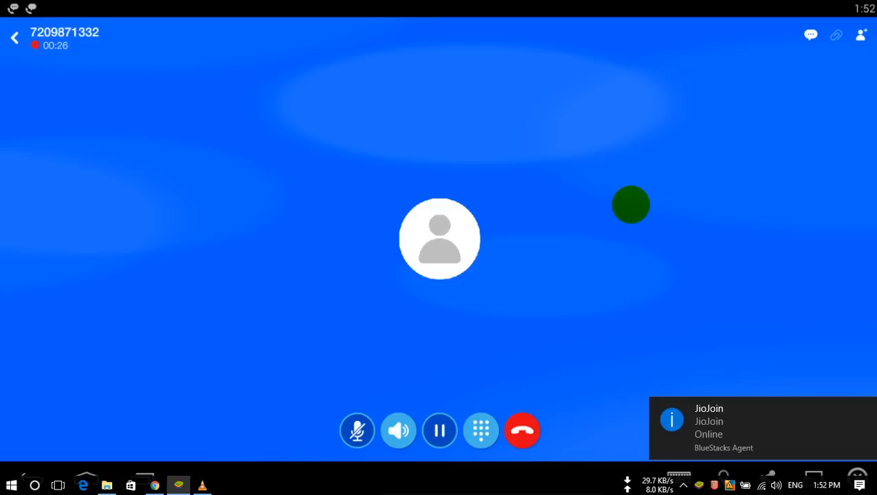
left_click(523, 431)
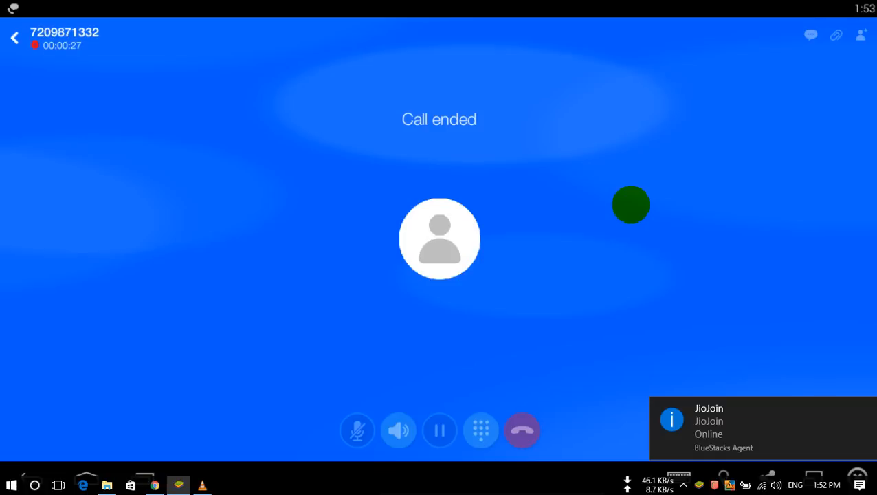